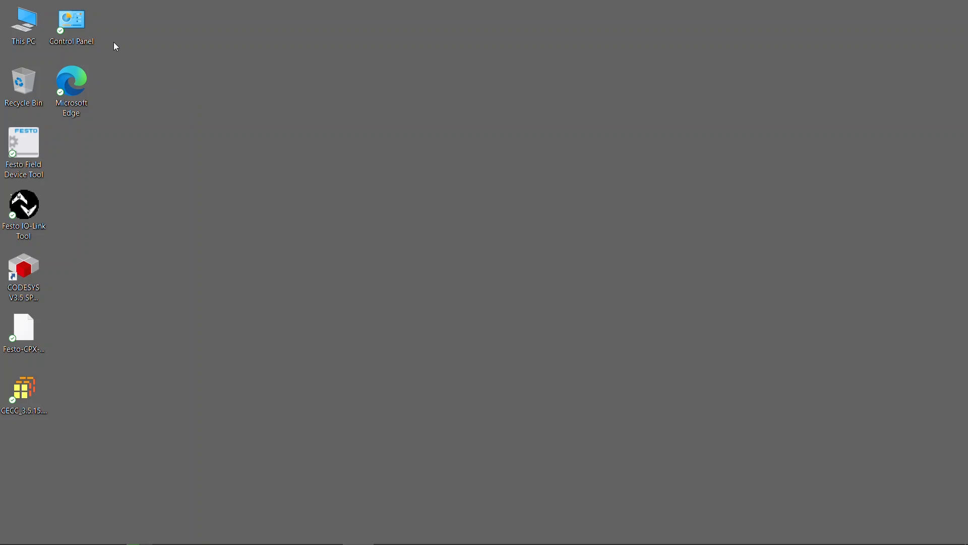
- Open Control Panel and navigate to Network and Internet > Network and Sharing Center
double_click(71, 18)
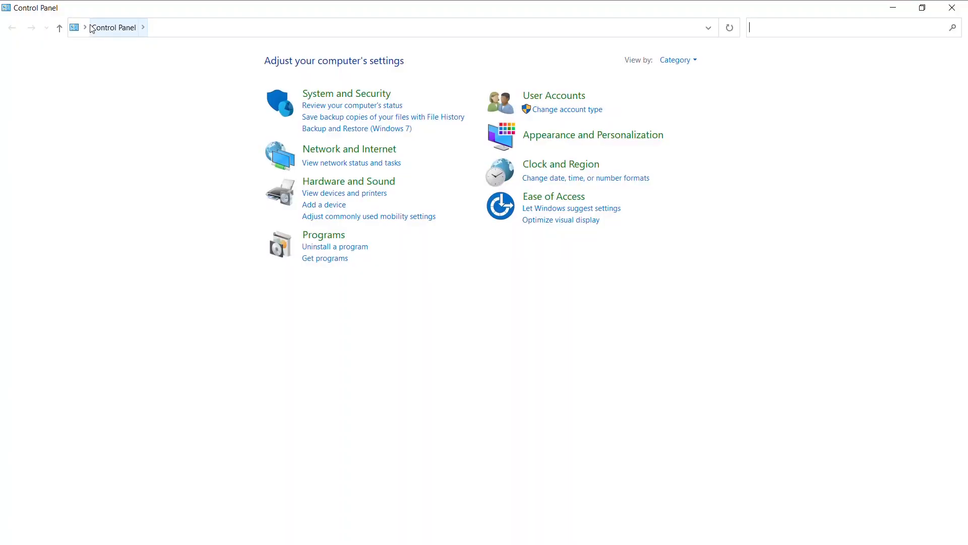
mouse_move(343, 152)
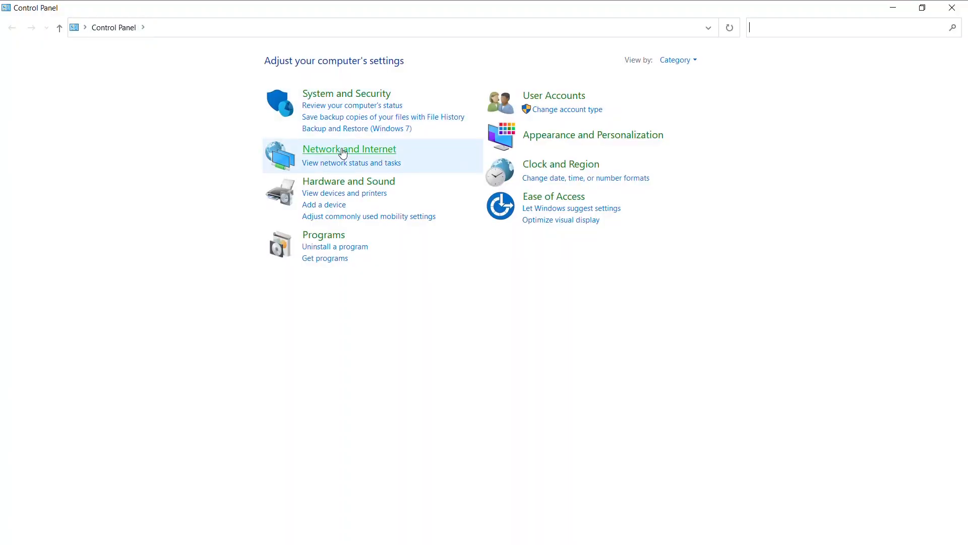
left_click(349, 149)
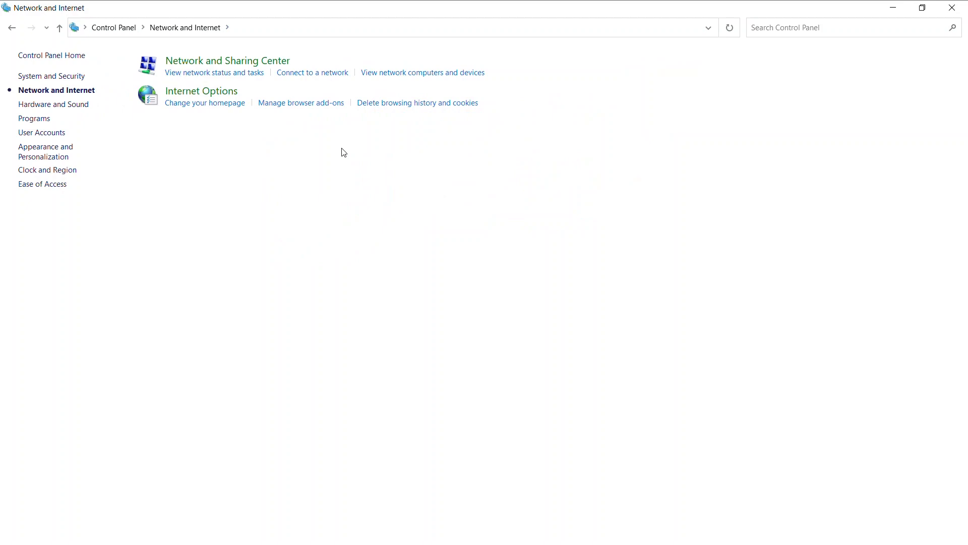
mouse_move(249, 65)
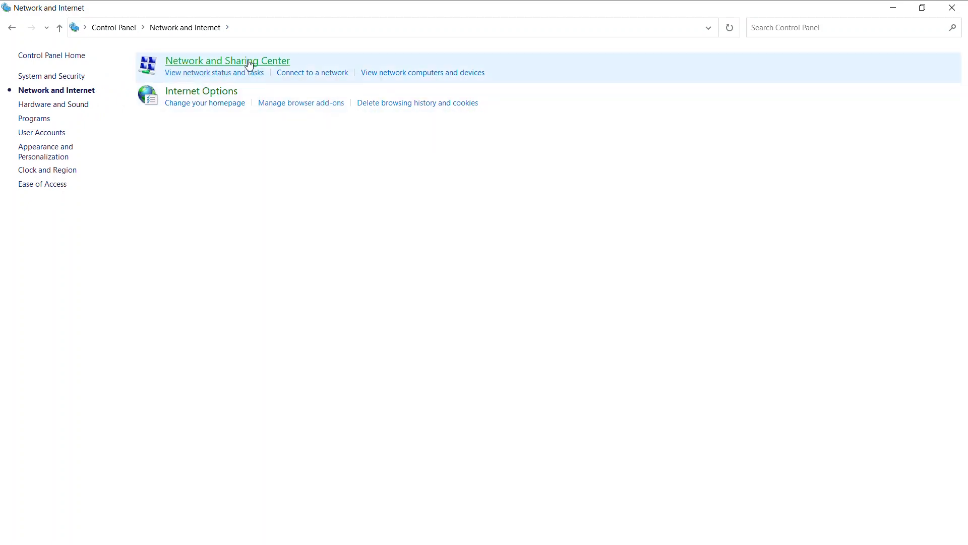
left_click(250, 62)
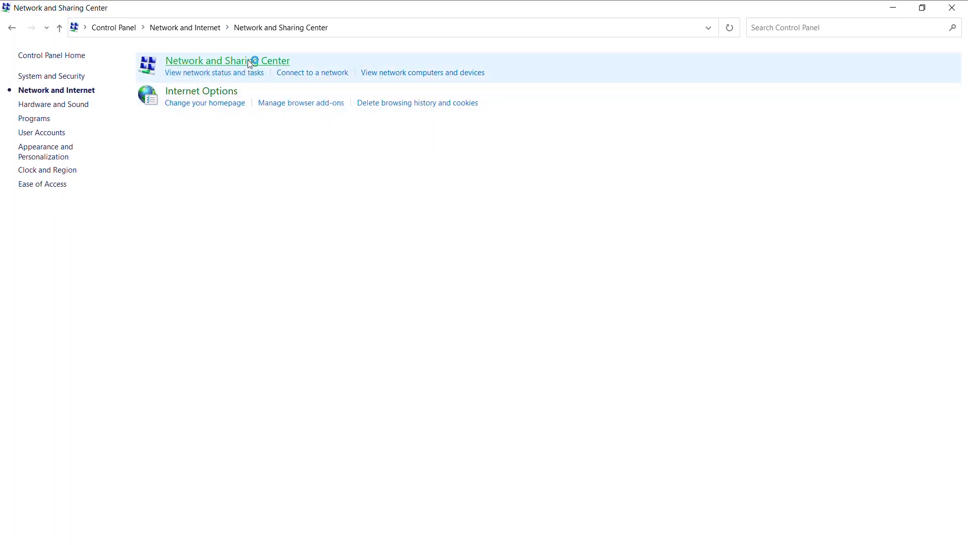
left_click(227, 60)
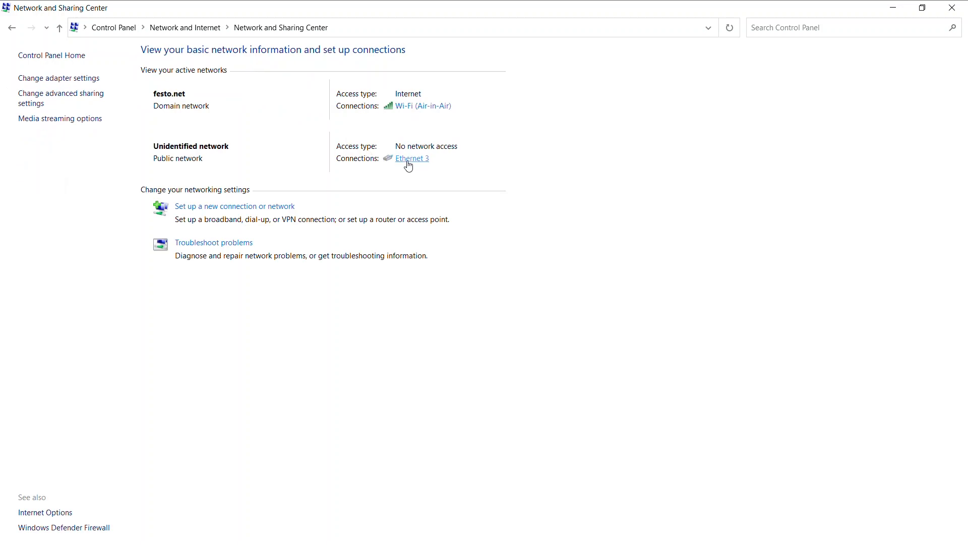
- Set Ethernet 3 IPv4 to static 192.168.1.5 with mask 255.255.255.0
left_click(411, 158)
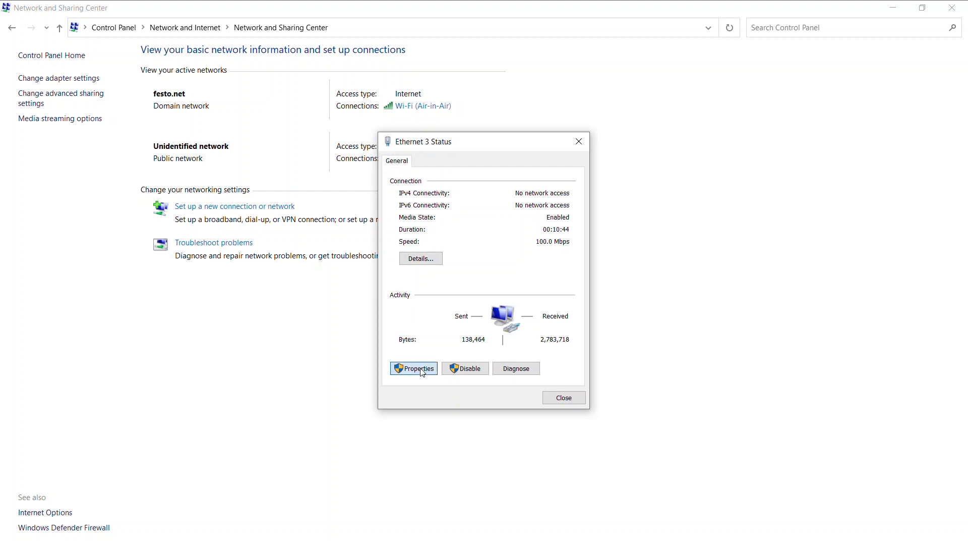
left_click(414, 368)
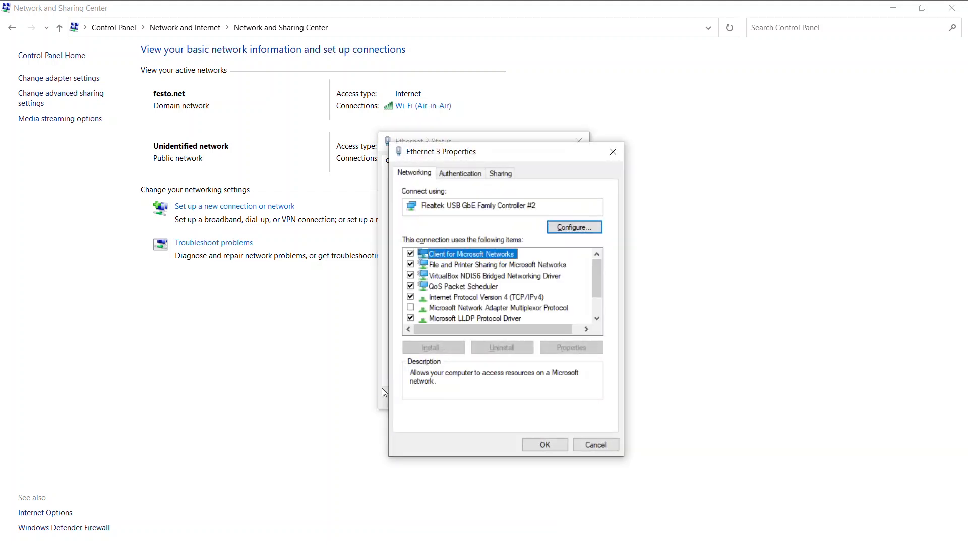
mouse_move(498, 298)
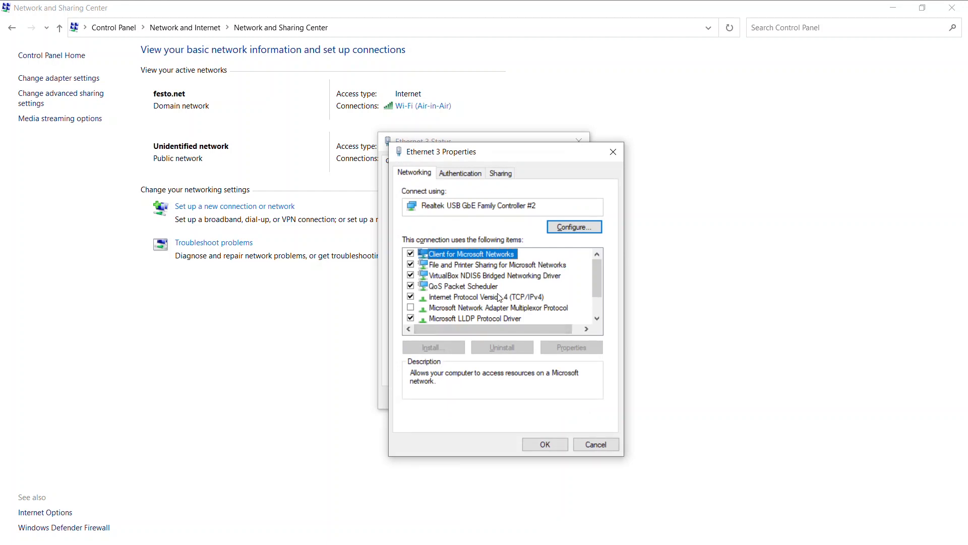
left_click(491, 297)
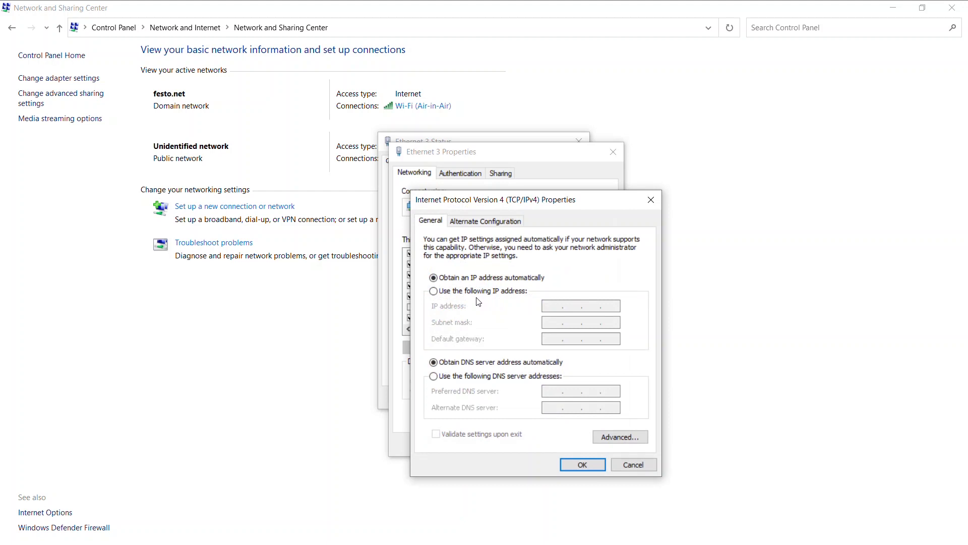
left_click(433, 290)
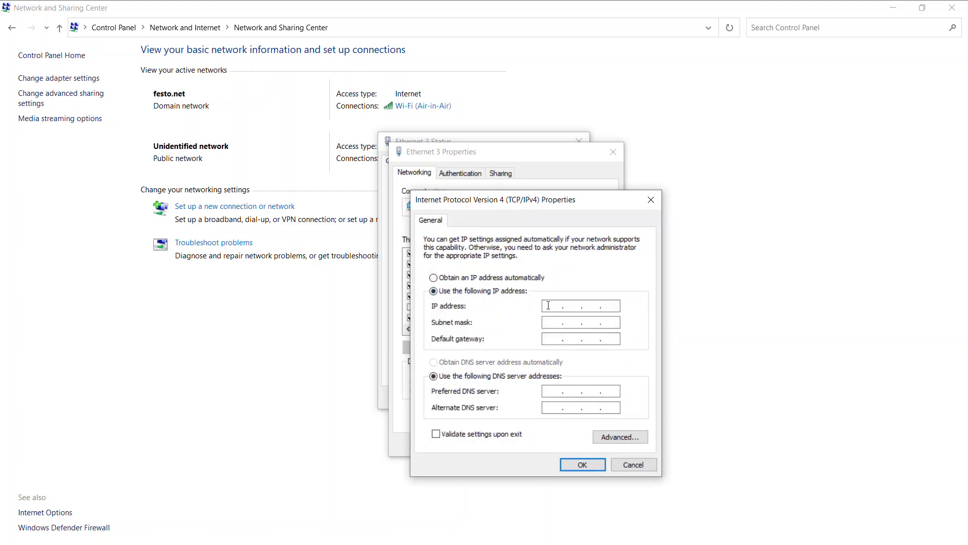
type("192.168.1.5")
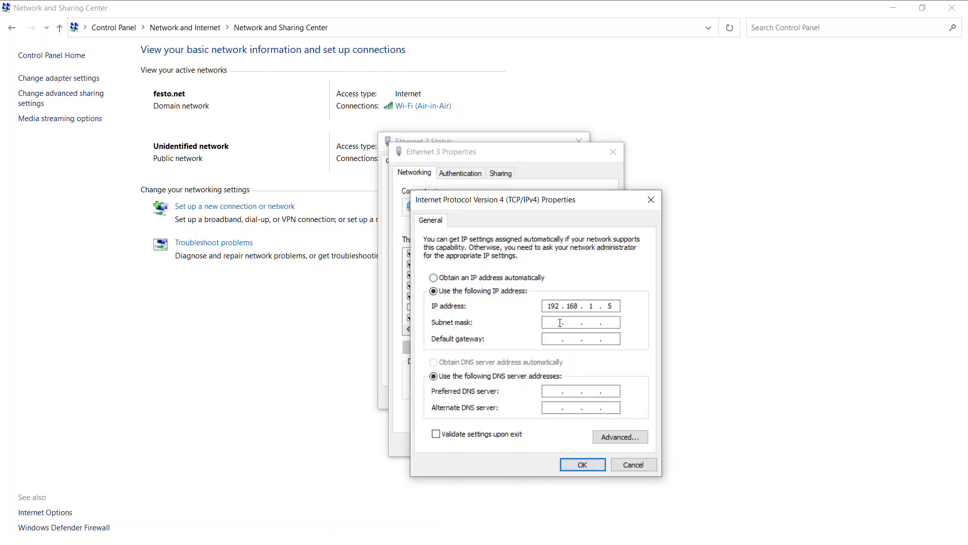
type("255.255.255.0")
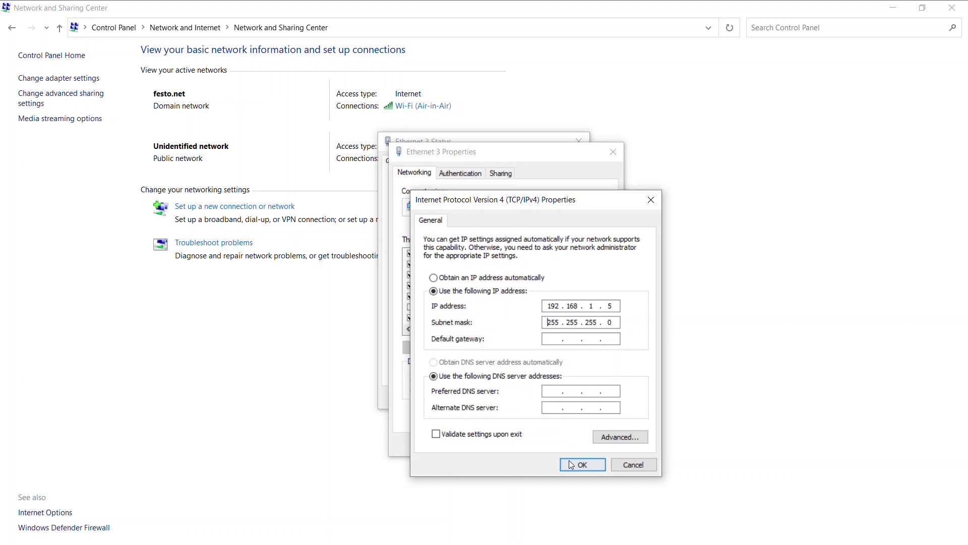
left_click(582, 464)
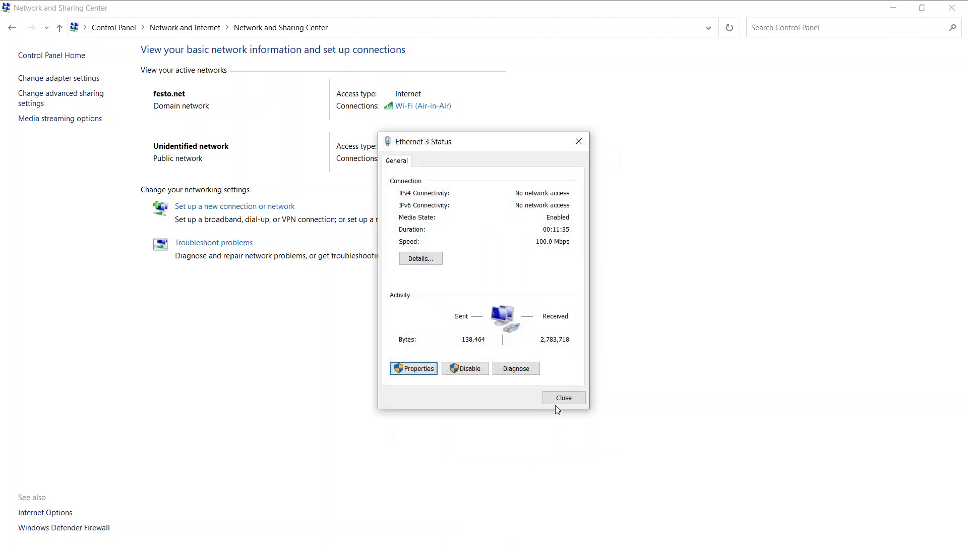
left_click(563, 397)
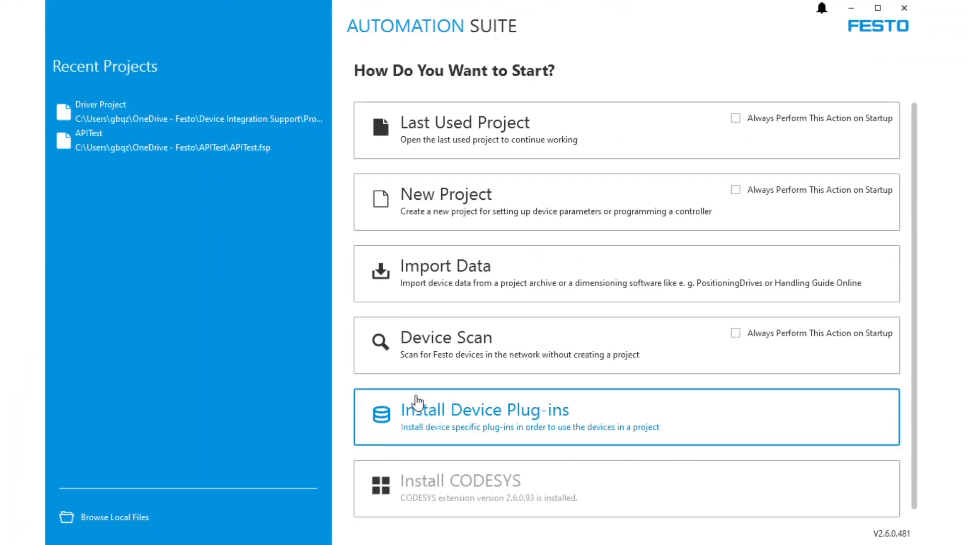
mouse_move(448, 349)
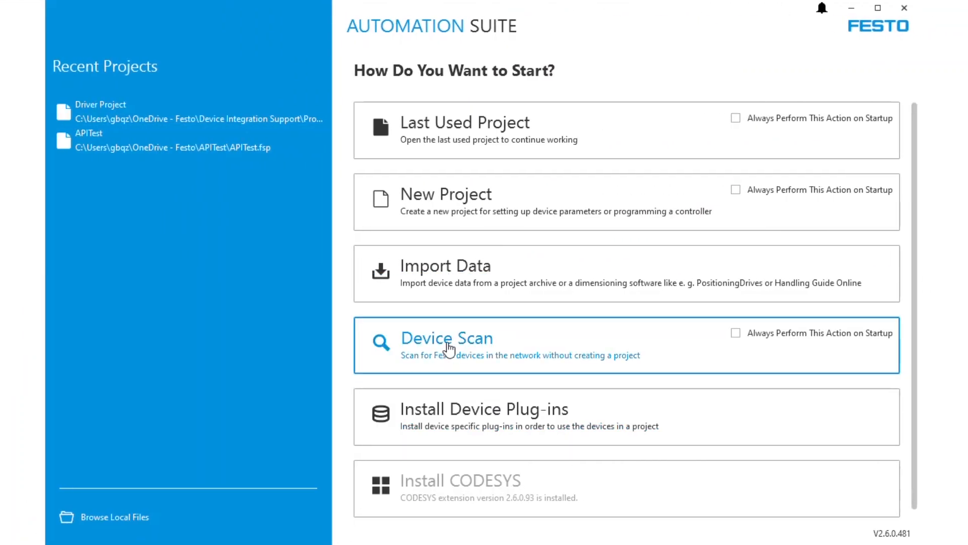
- Scan the network and open ap_i_ec's Network Settings for 192.168.1.12 / 255.255.255.0
left_click(447, 344)
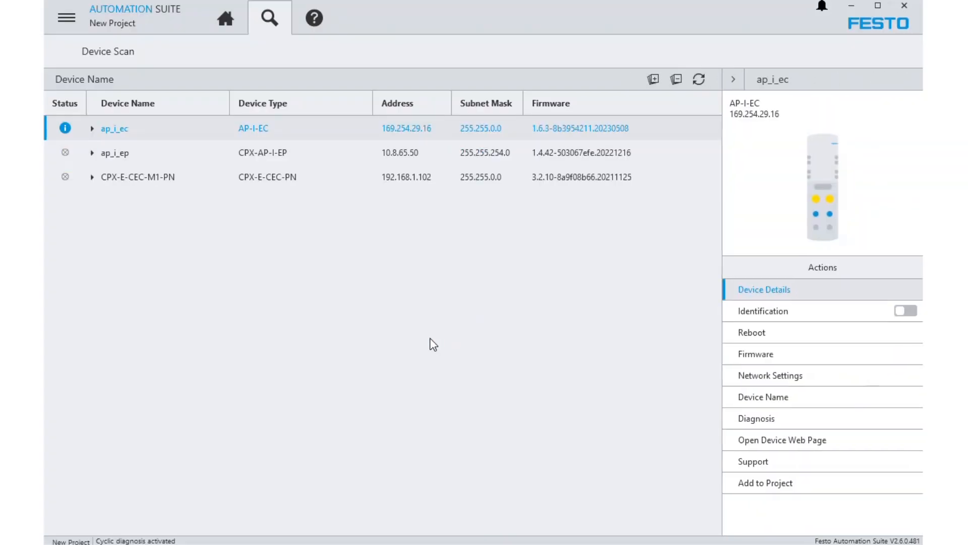
mouse_move(296, 139)
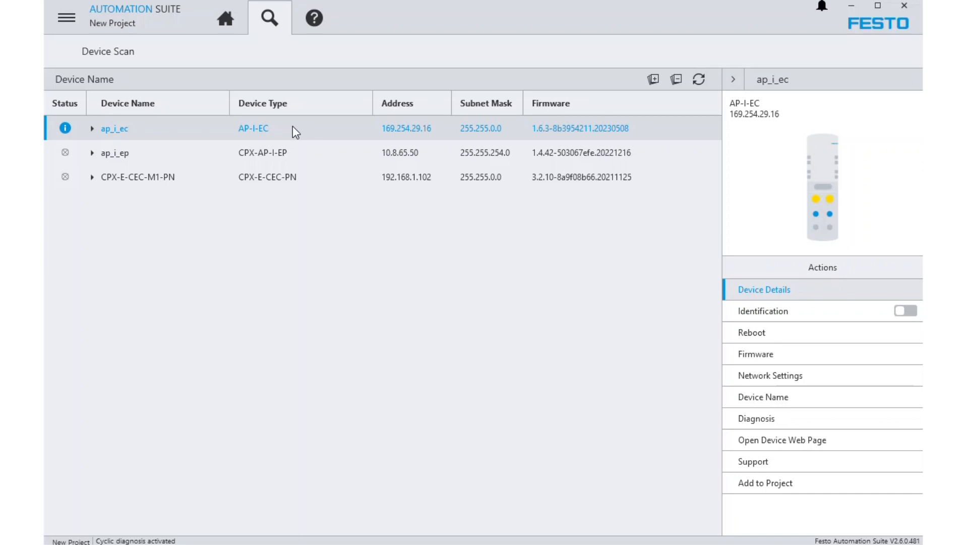
mouse_move(684, 341)
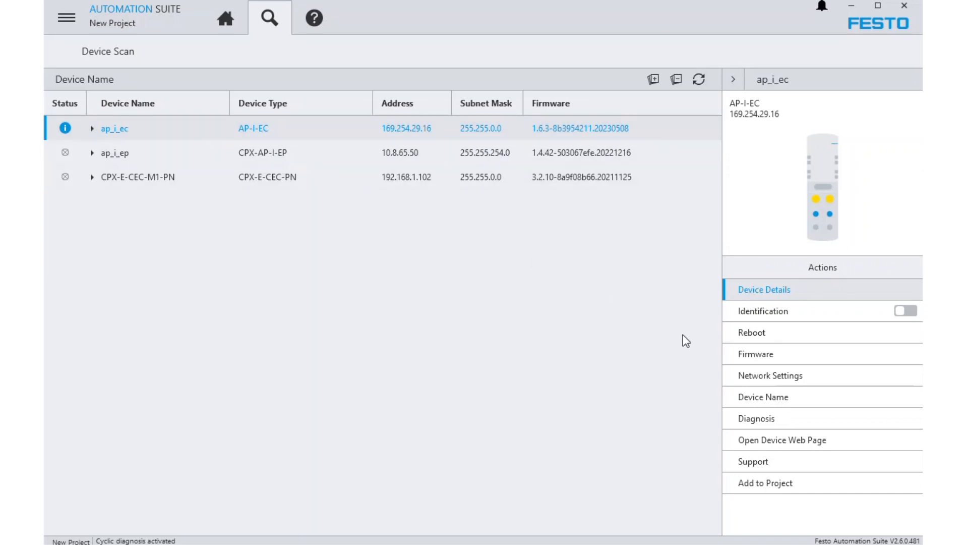
left_click(770, 375)
type("255 . 255 . 255 . 0")
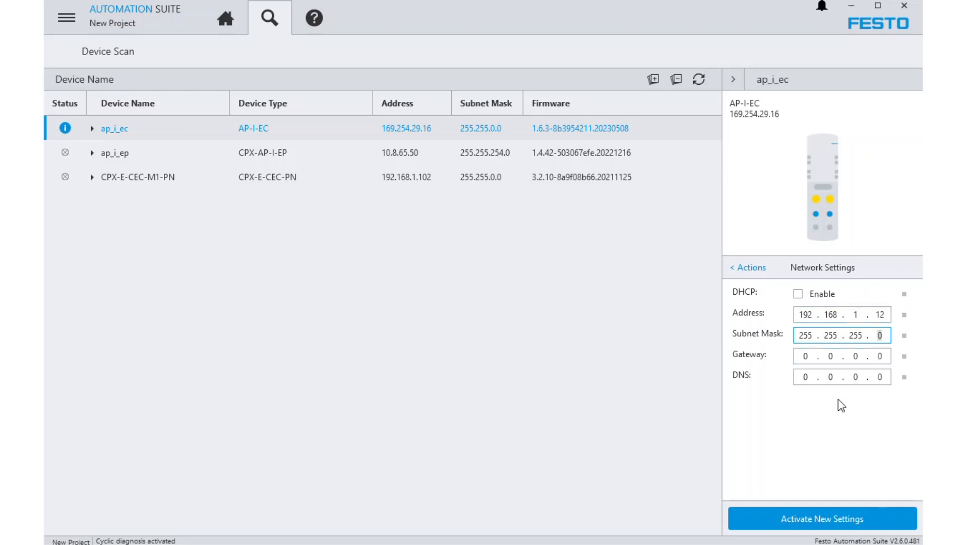
- Activate the new ap_i_ec network settings, accepting the reboot warning and success message
left_click(822, 518)
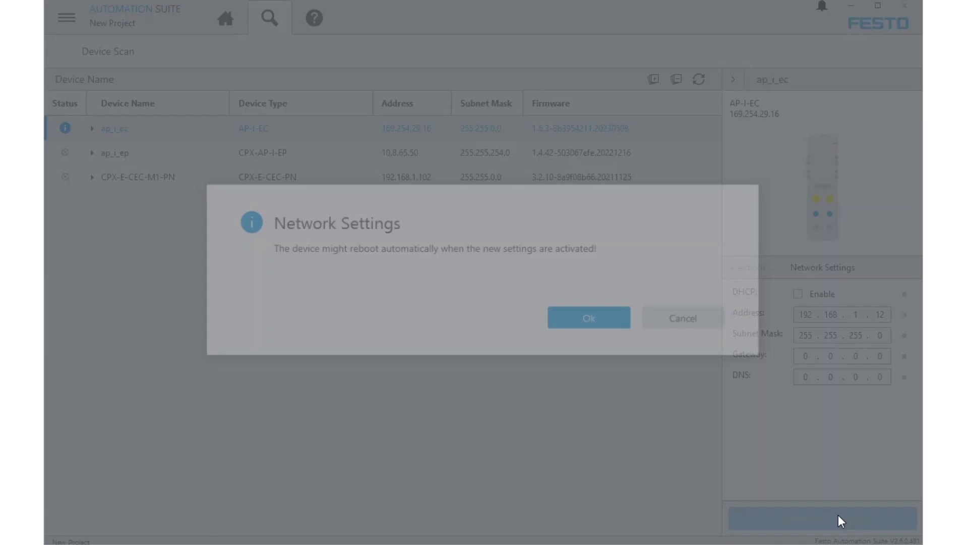
left_click(589, 317)
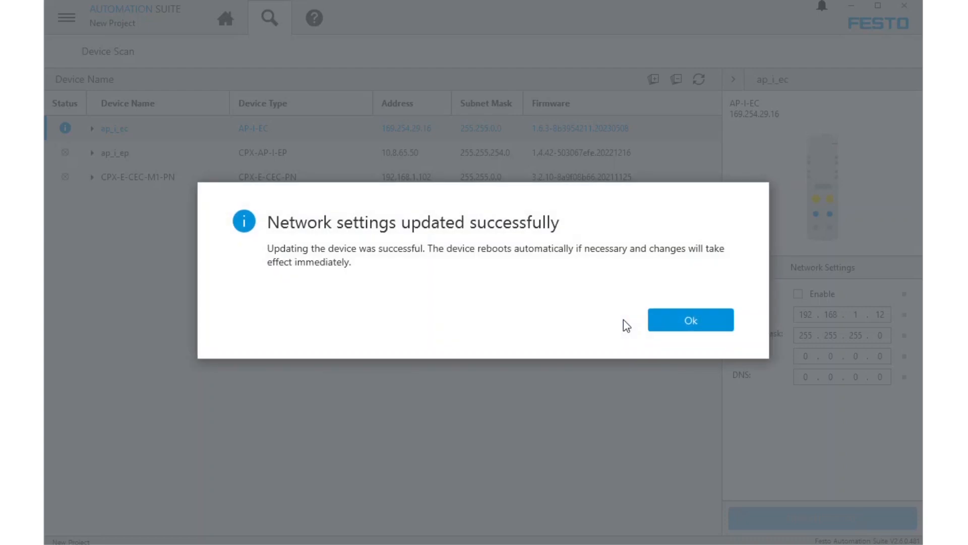
left_click(691, 320)
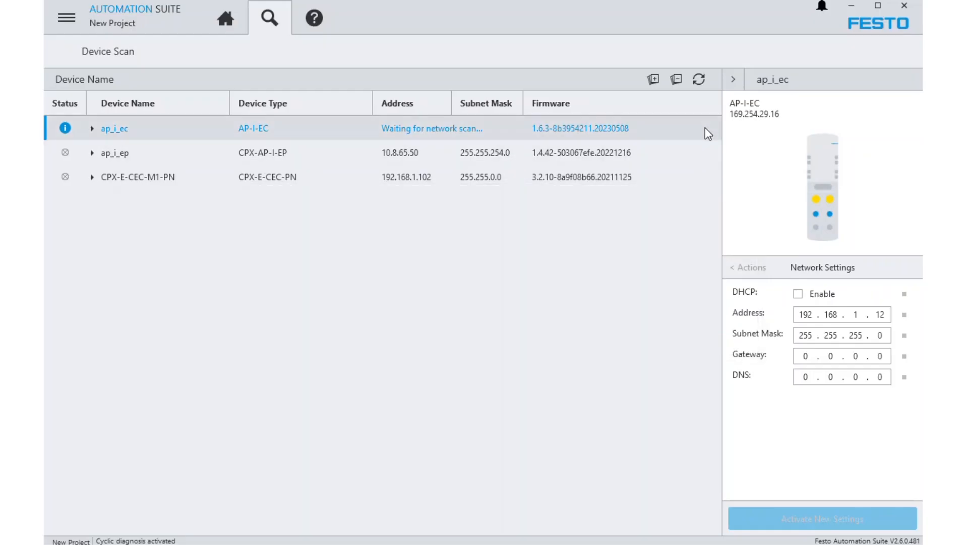
- Rescan until ap_i_ec shows 192.168.1.12 and open its device web page
left_click(698, 78)
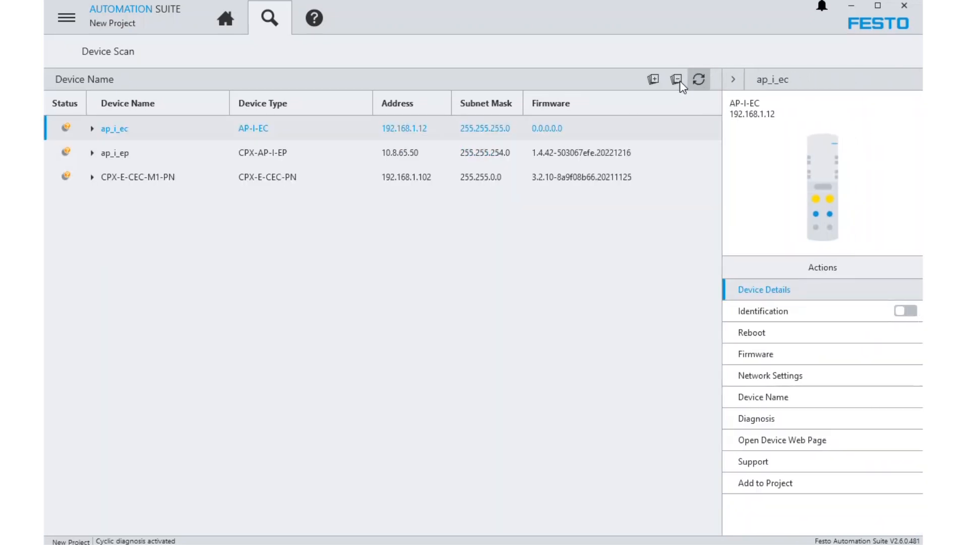
left_click(699, 79)
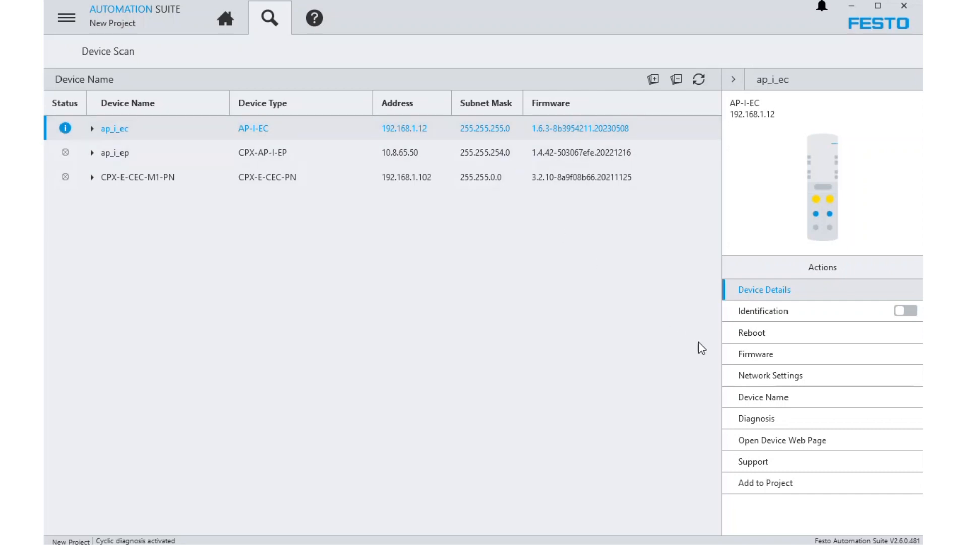
mouse_move(782, 445)
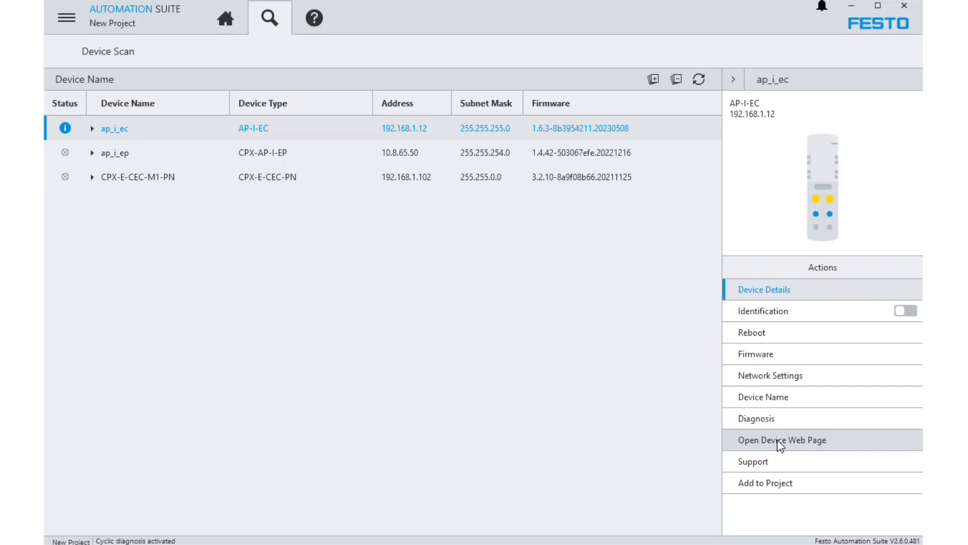
left_click(782, 440)
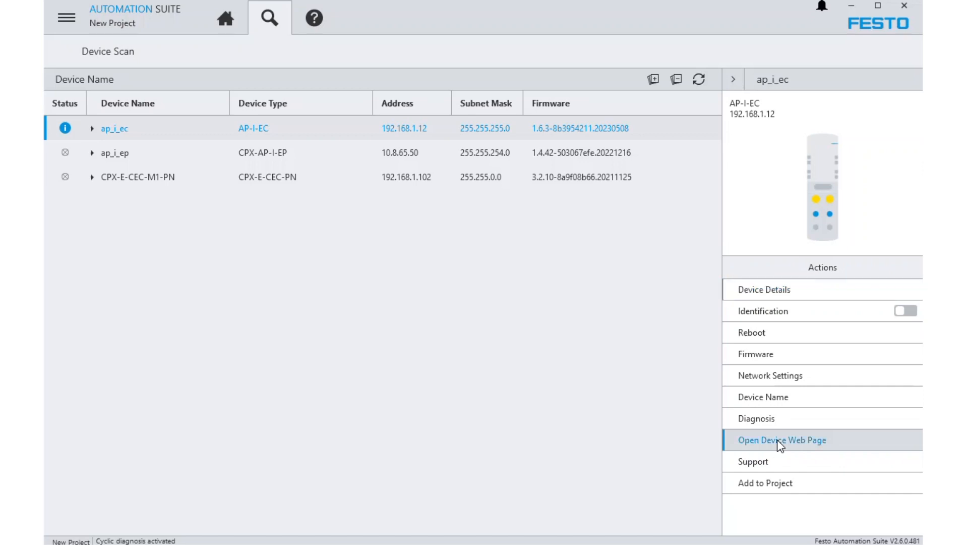
left_click(782, 439)
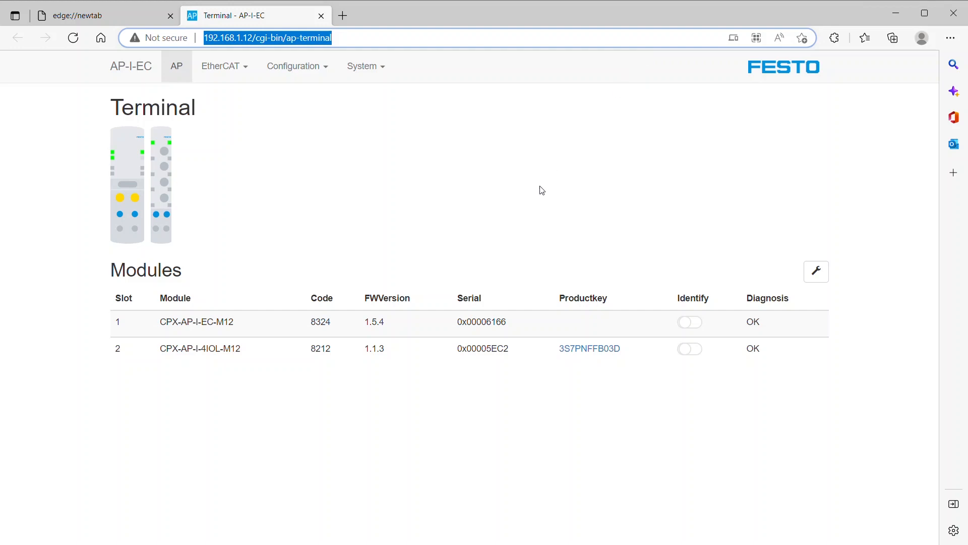
mouse_move(421, 325)
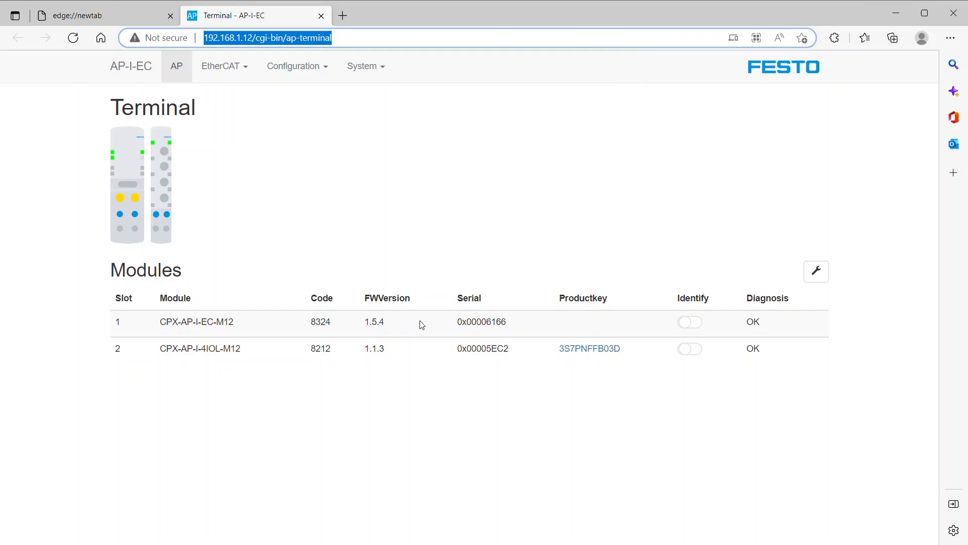
- Set CPX-AP-I-EC-M12 parameter 20022:0 to 'Load supply monitoring active'
left_click(195, 321)
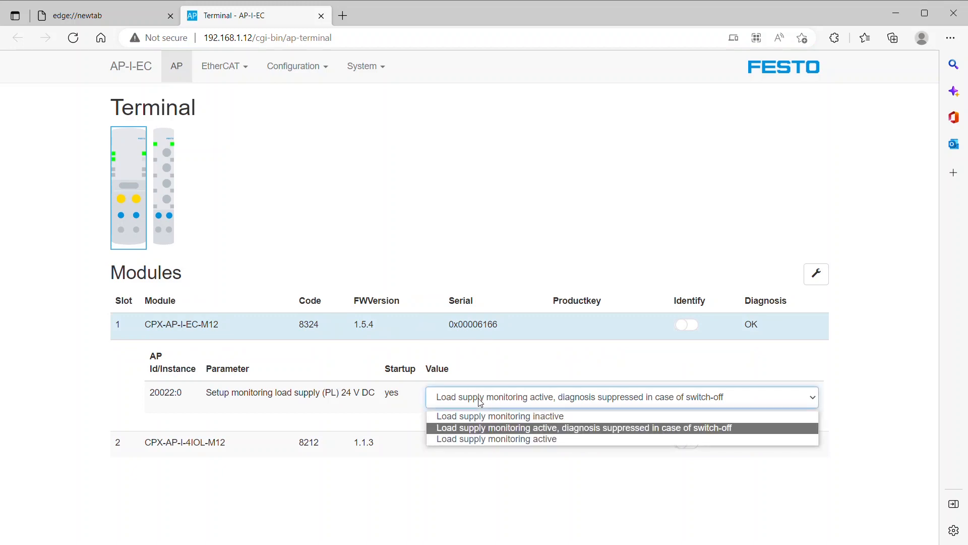
mouse_move(480, 439)
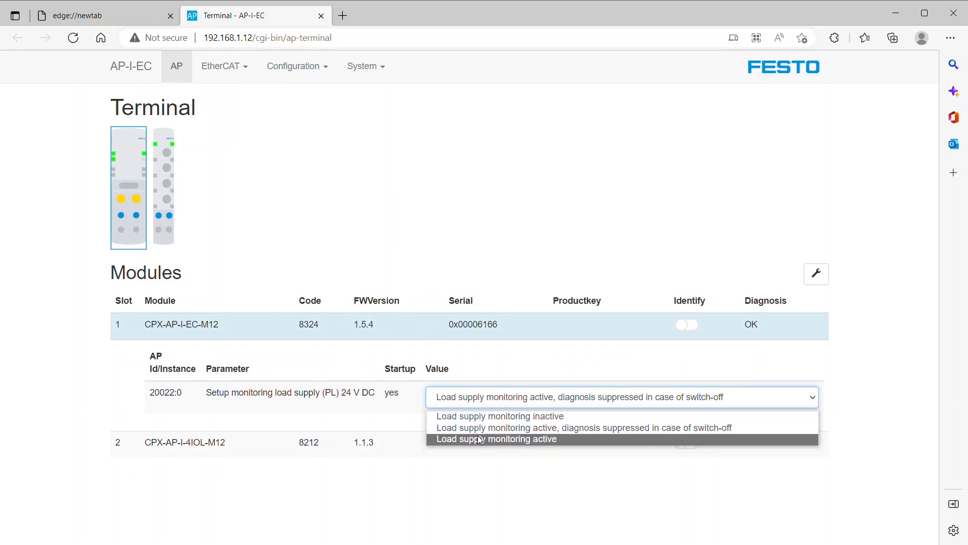
left_click(497, 438)
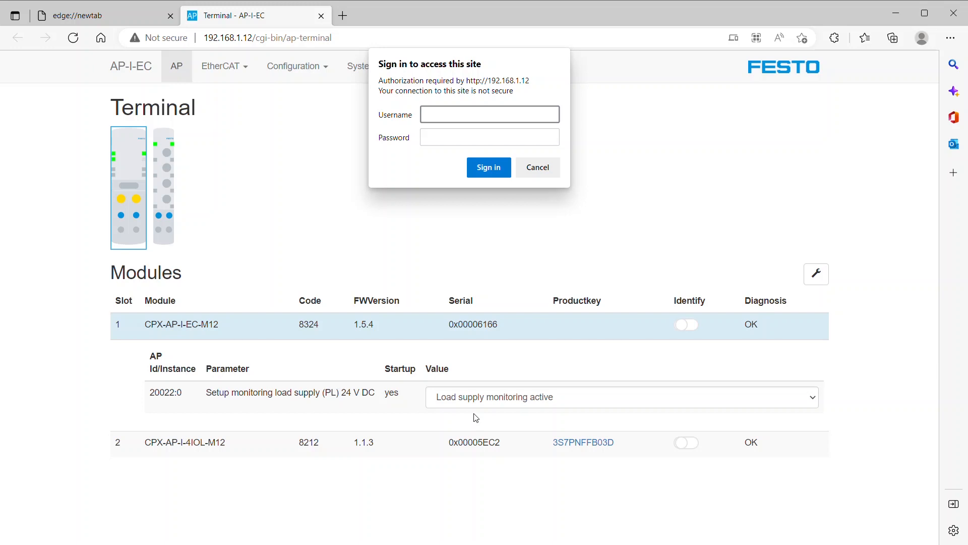
- Sign in to the device web page with username admin and its password
type("admin")
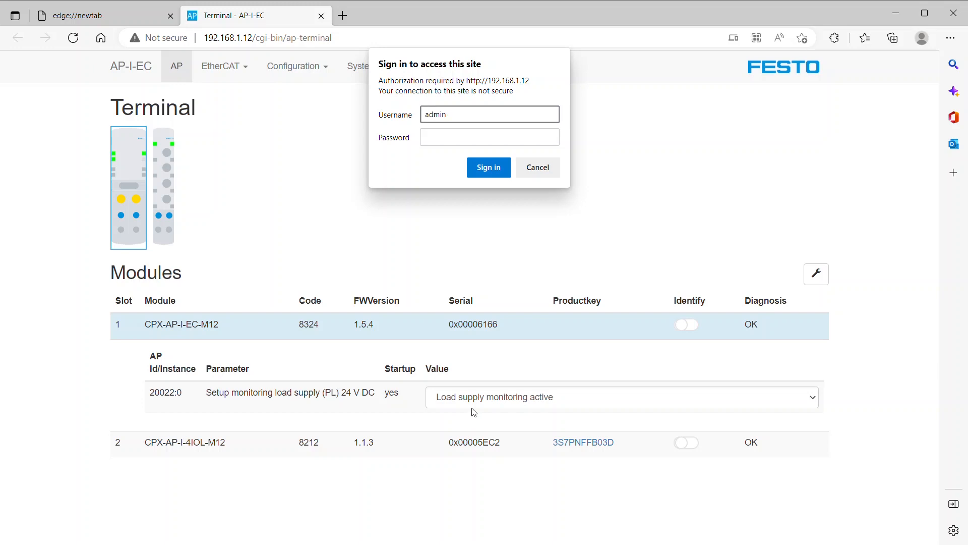
left_click(489, 137)
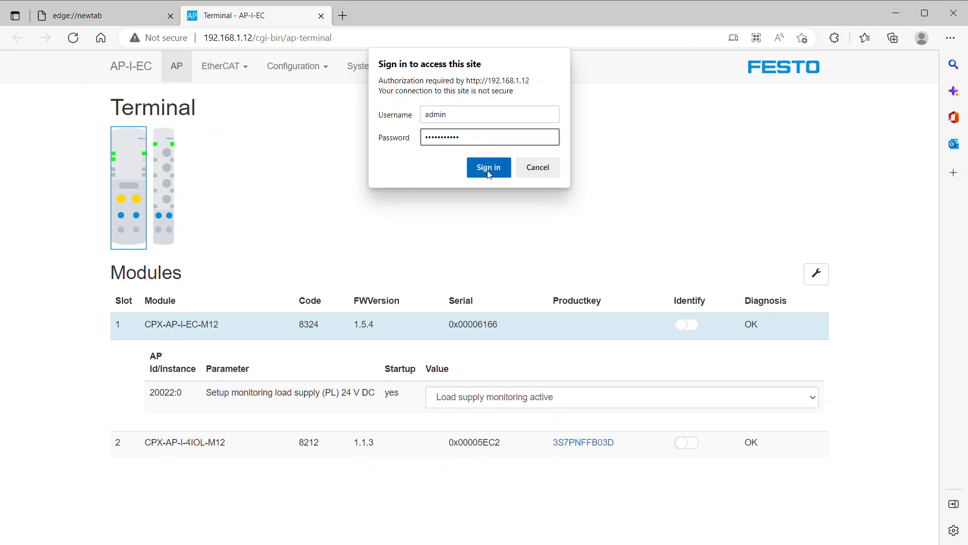
left_click(489, 166)
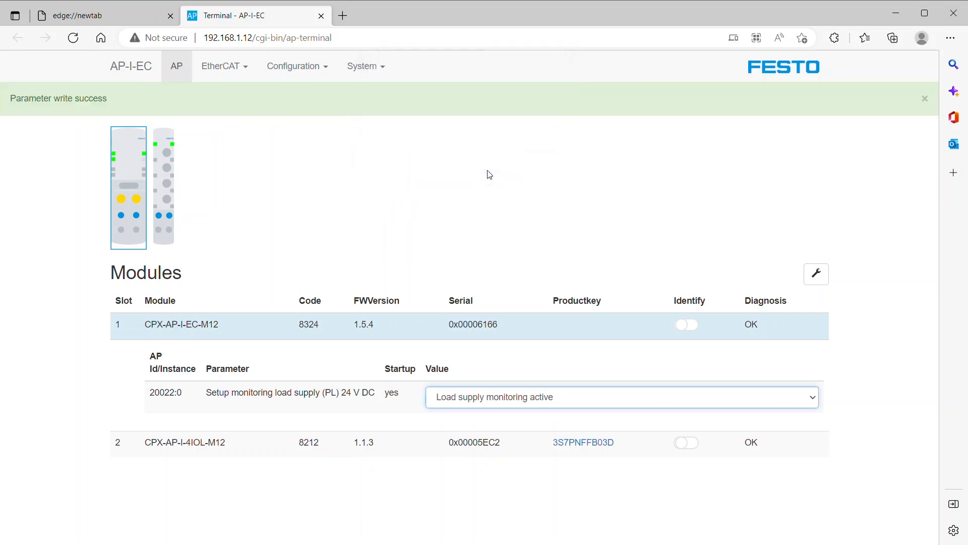
- Set CPX-AP-I-4IOL-M12 parameter 20022:0 to 'Load supply monitoring active'
left_click(925, 98)
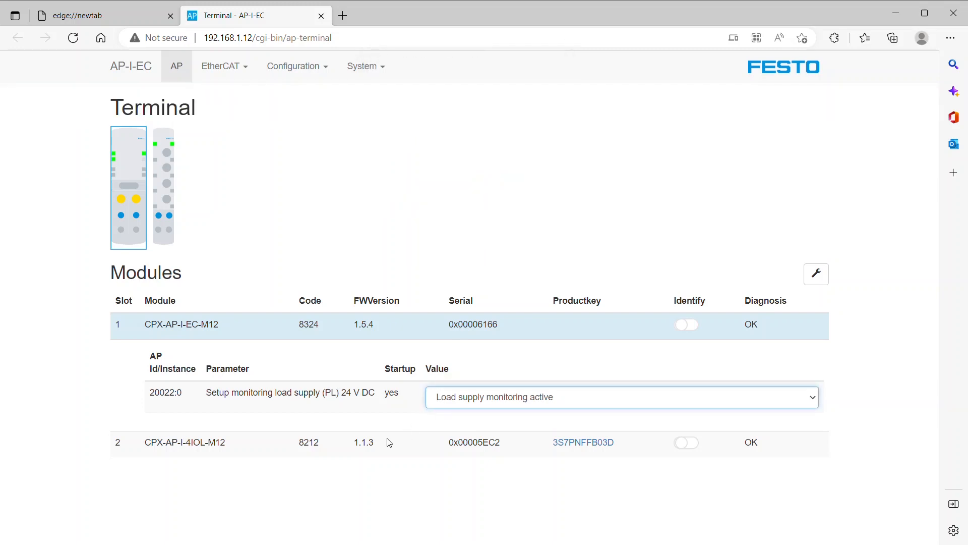
left_click(179, 442)
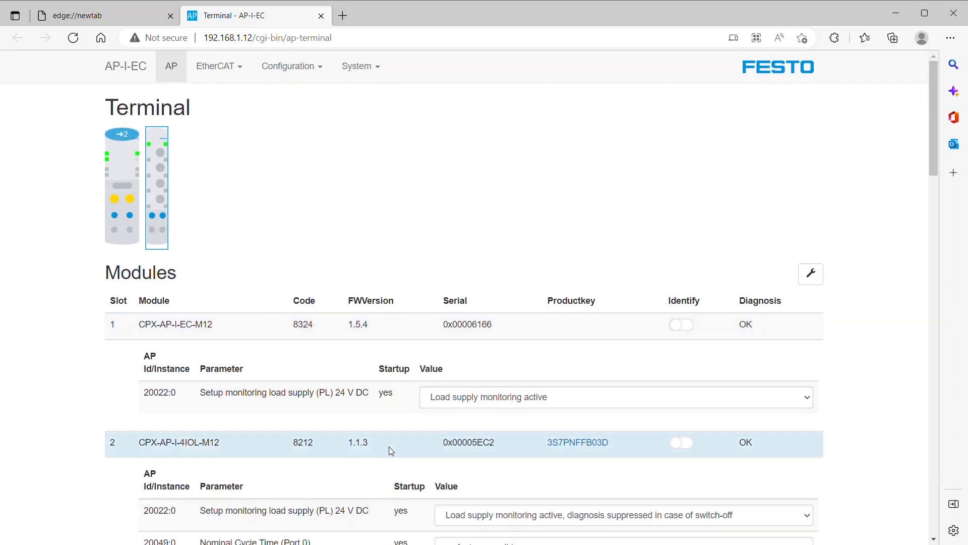
scroll("down", 3)
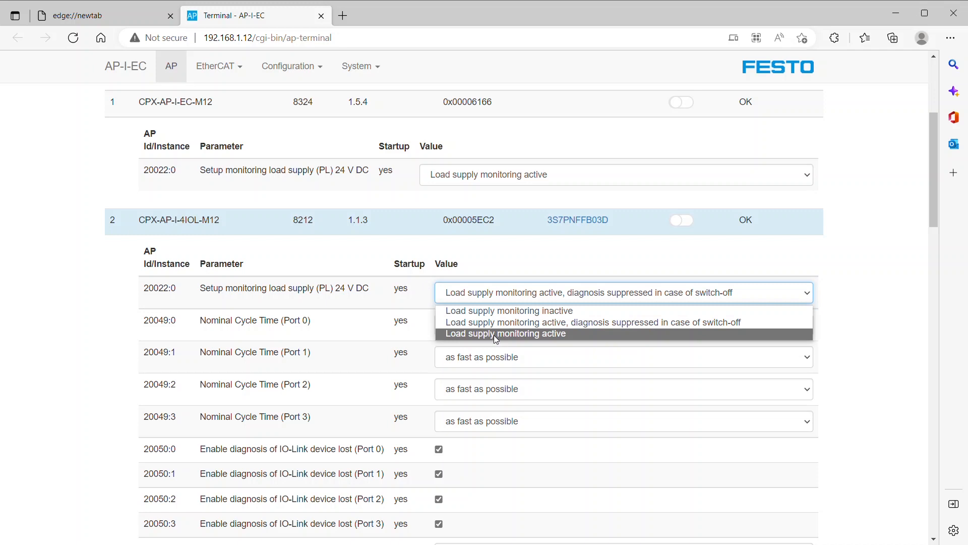
left_click(505, 333)
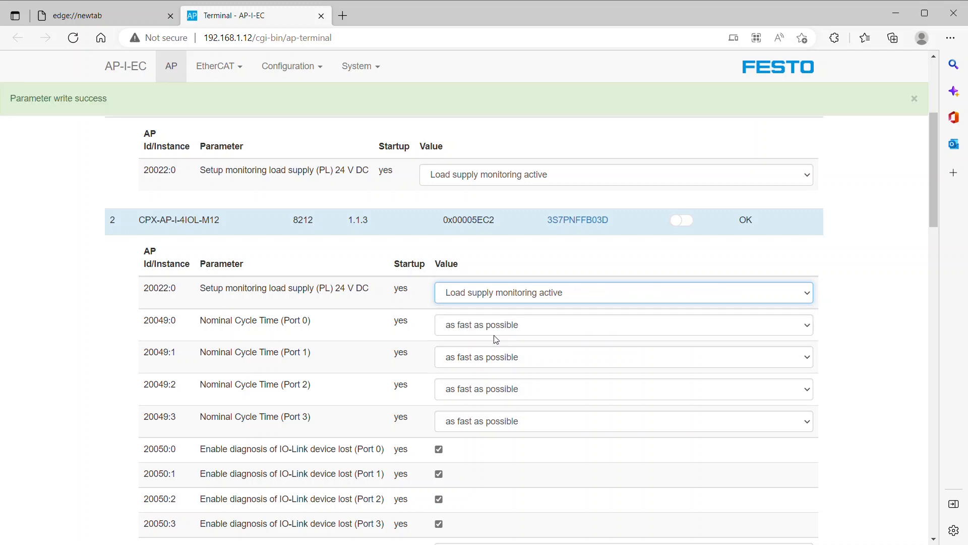
mouse_move(485, 408)
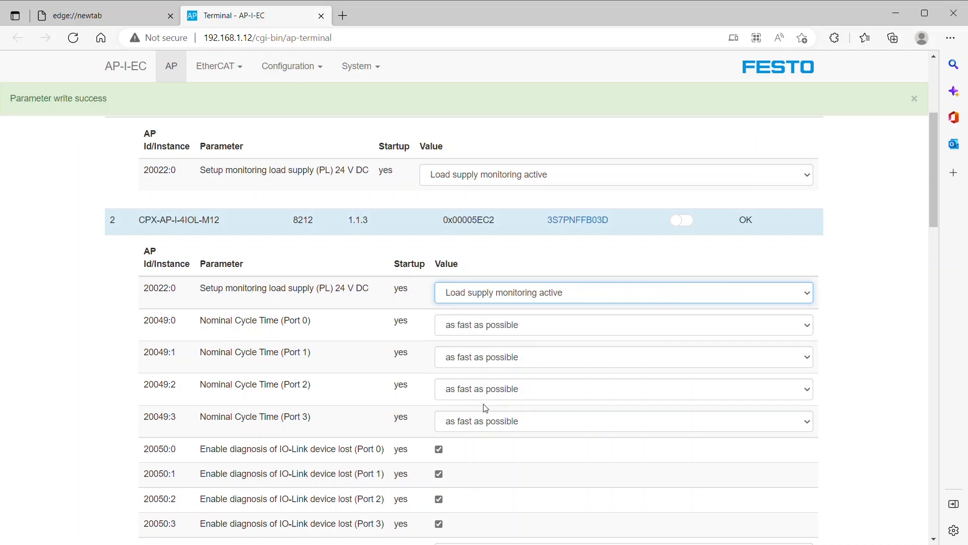
scroll("down", 3)
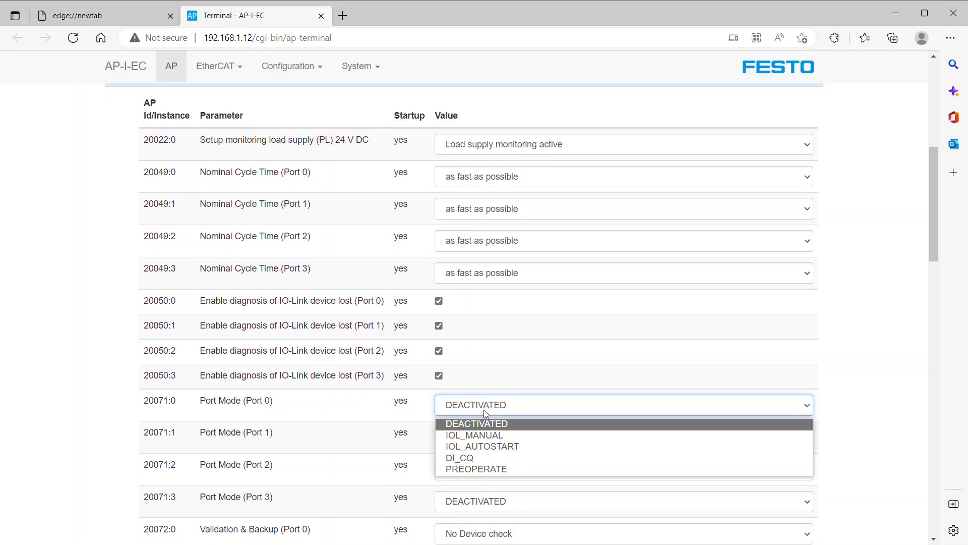
mouse_move(482, 446)
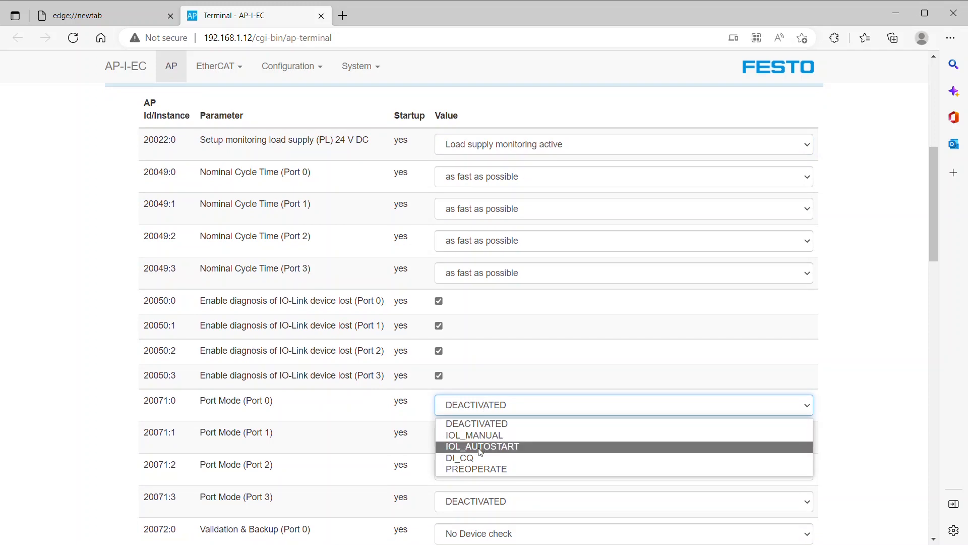
- Set Port 0 to IOL_AUTOSTART with 'Type compatible Device V1.1, Backup + Restore' validation
left_click(481, 446)
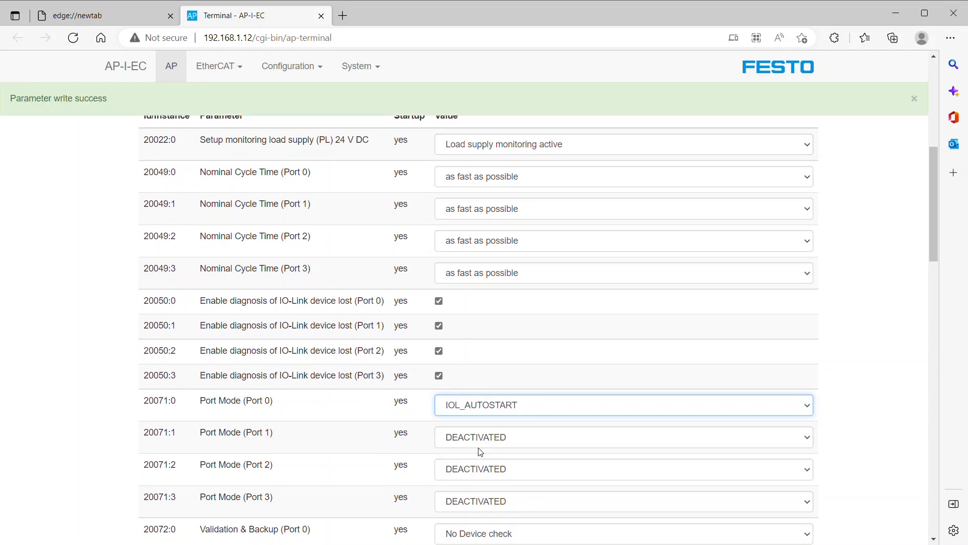
scroll("down", 3)
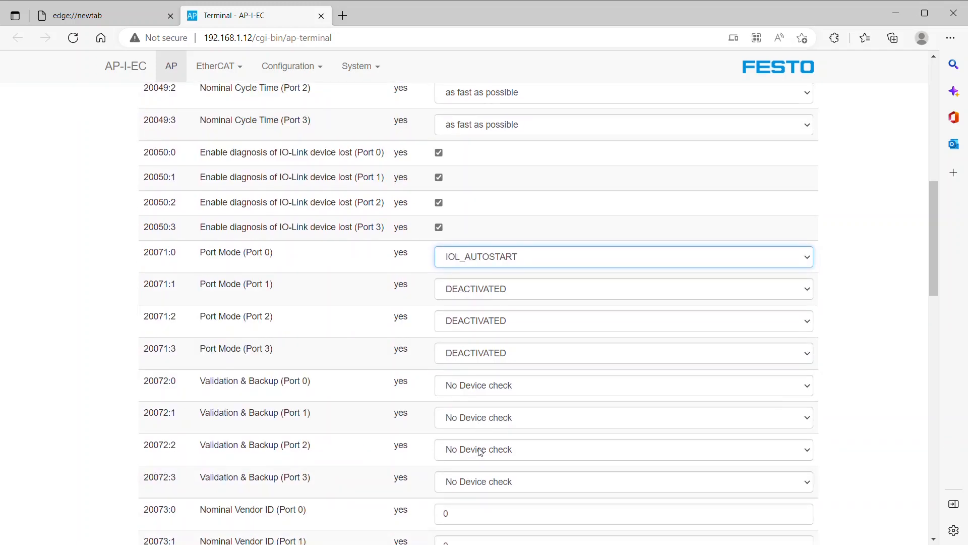
scroll("down", 3)
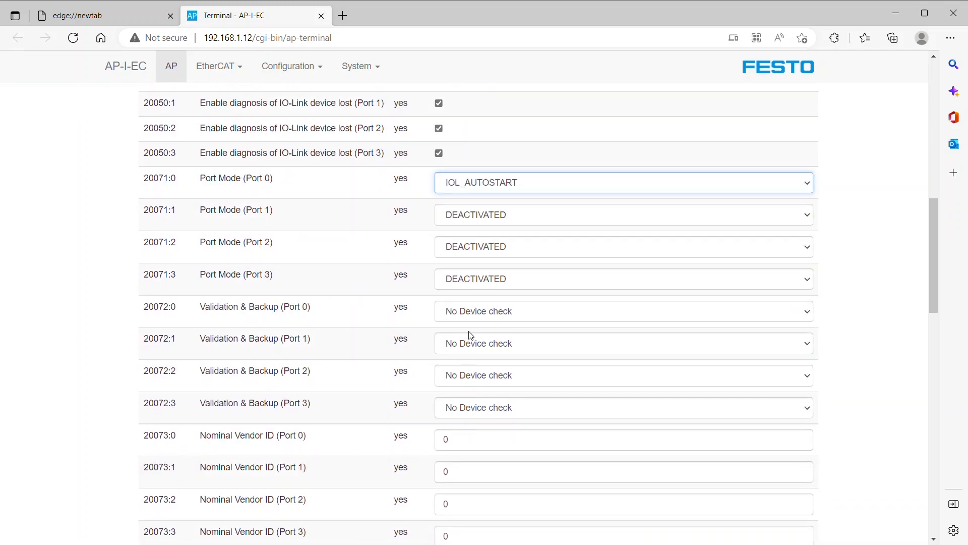
left_click(622, 311)
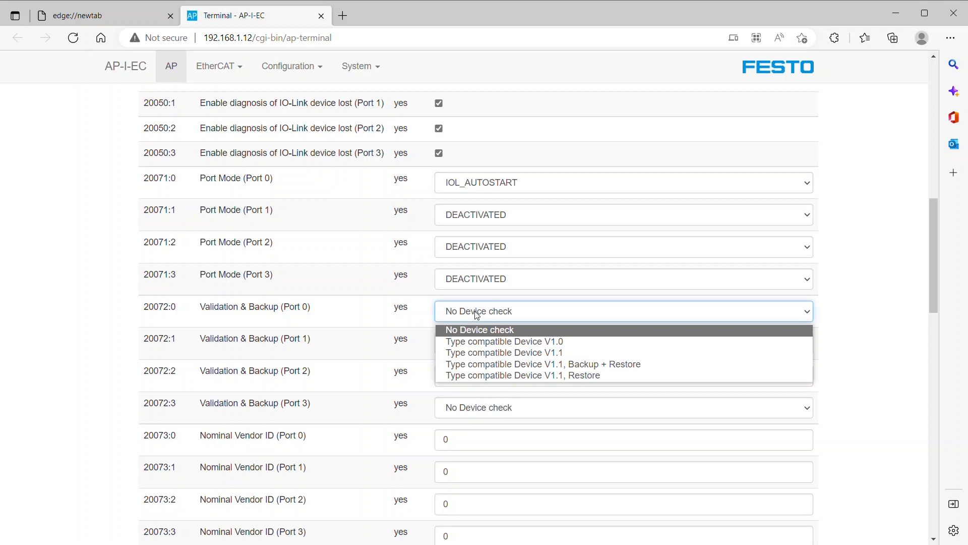
mouse_move(488, 364)
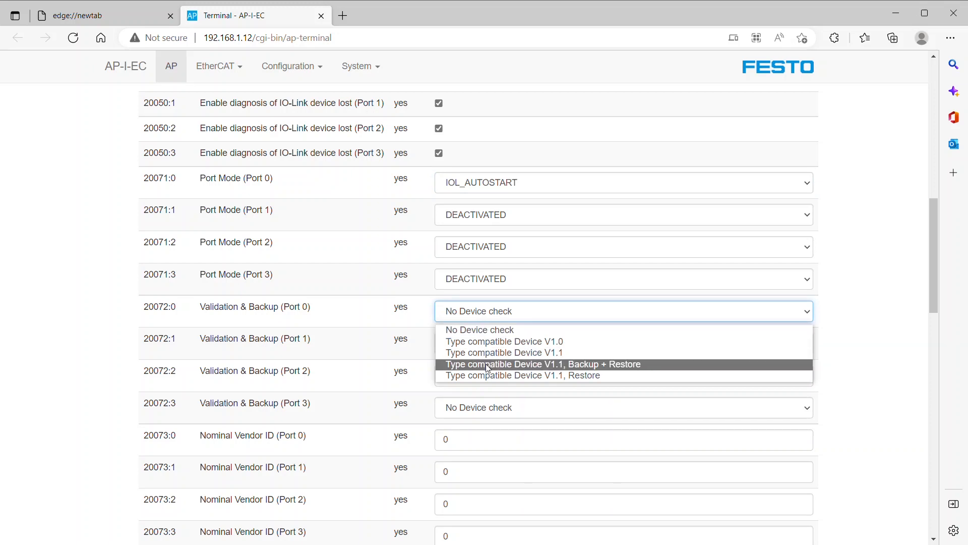
left_click(543, 364)
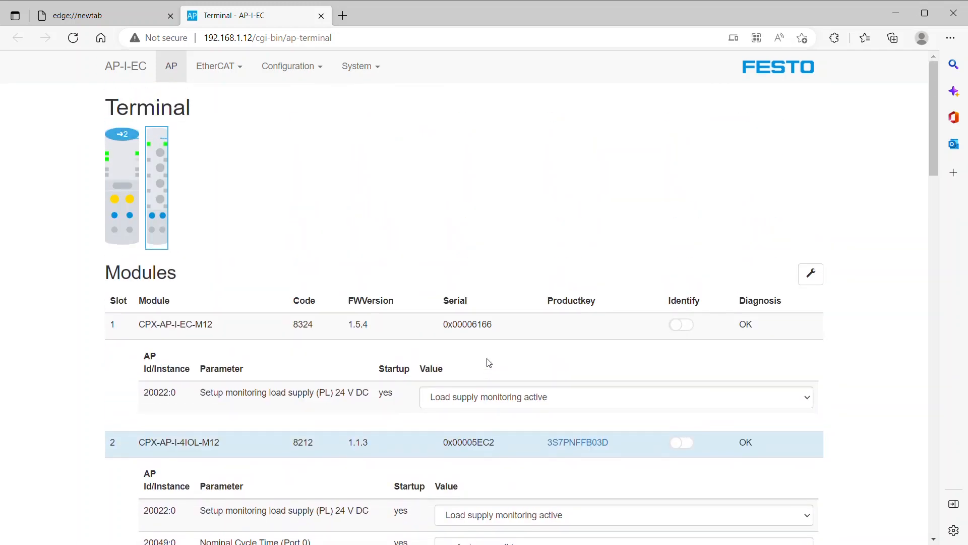
mouse_move(318, 77)
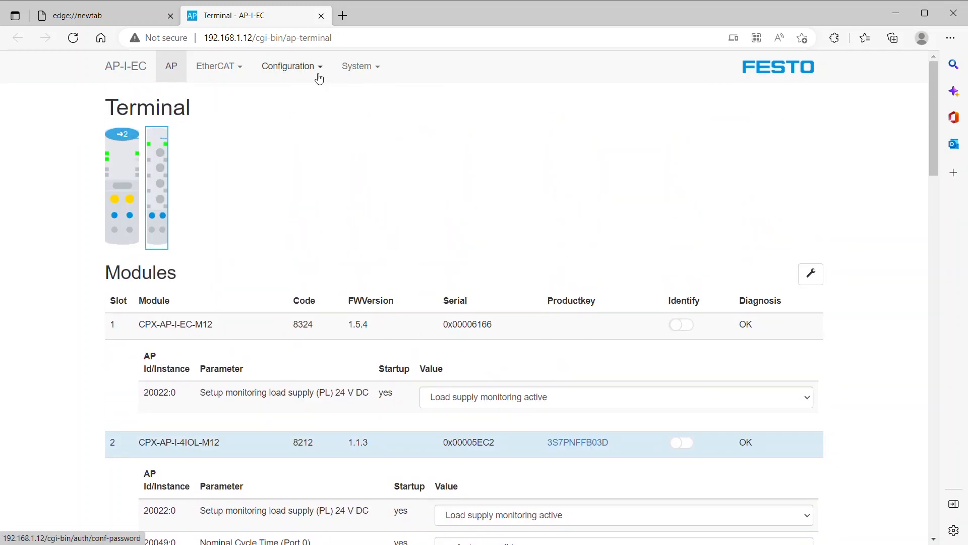
- Submit 'Store current parameter values' under Configuration > Stored Parameter, then return to the AP overview
left_click(291, 66)
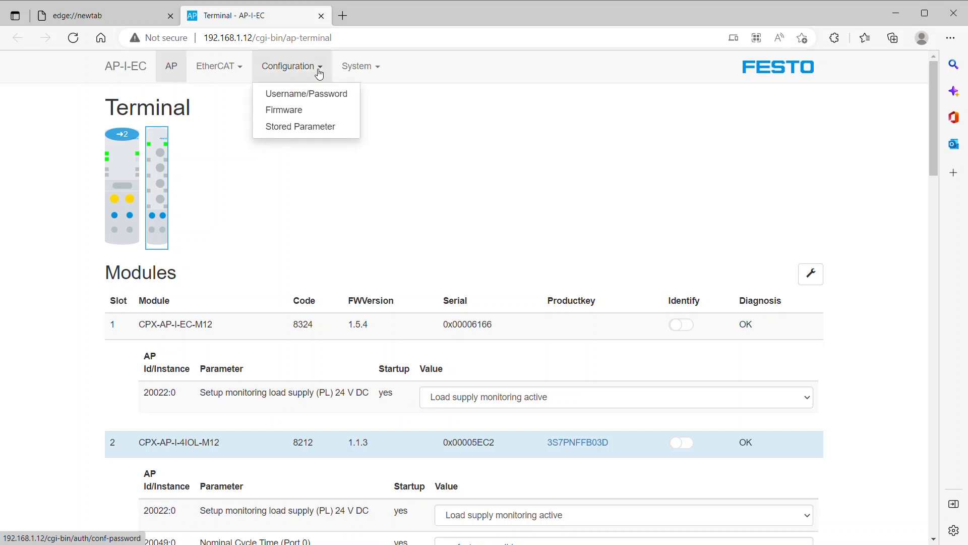
mouse_move(319, 130)
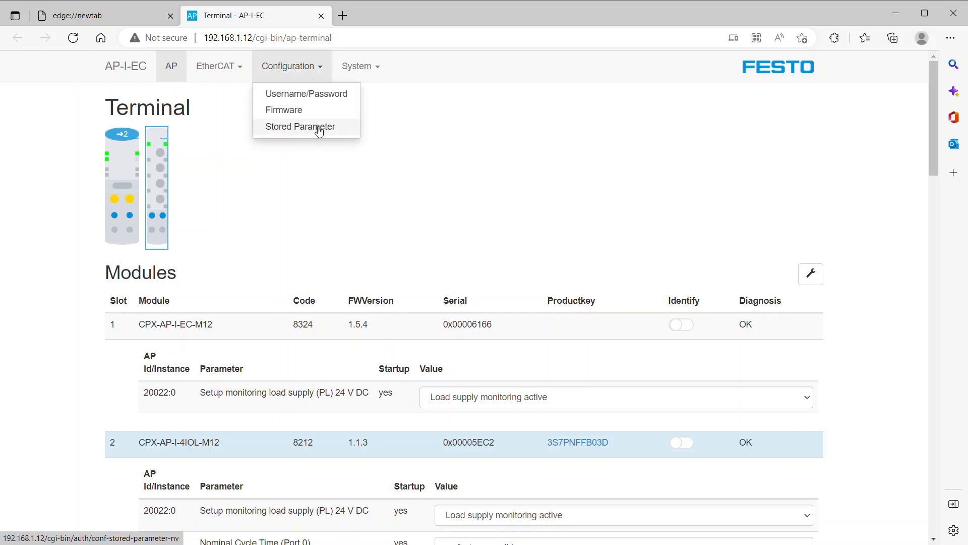
left_click(299, 126)
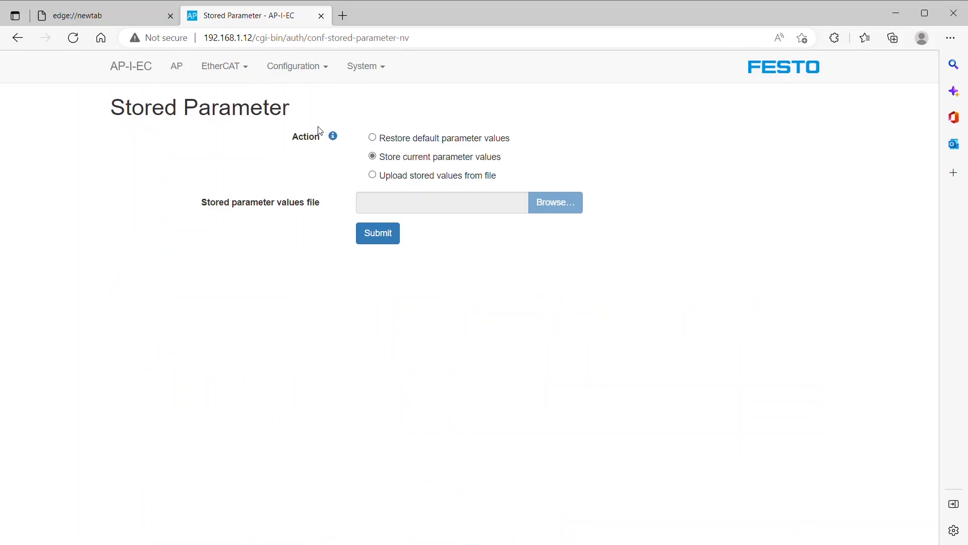
mouse_move(378, 233)
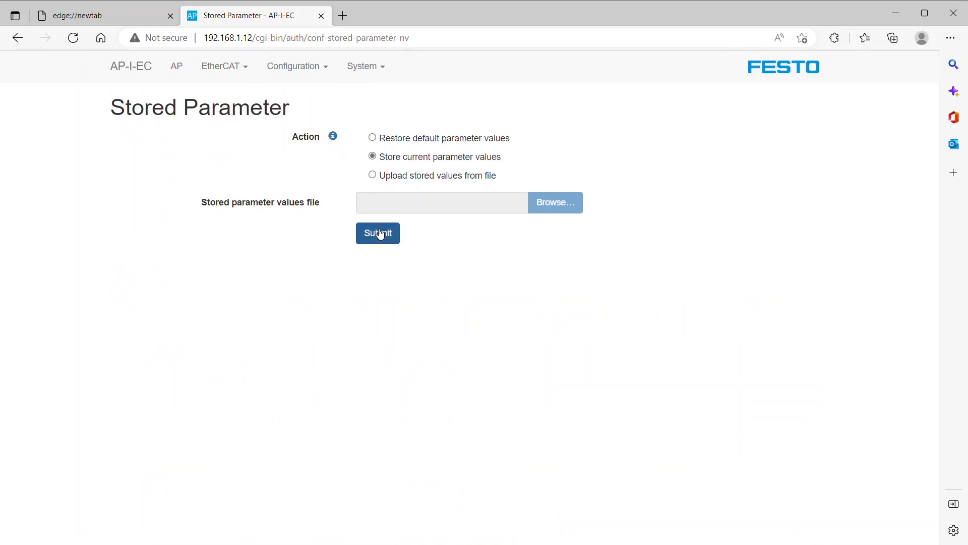
left_click(377, 233)
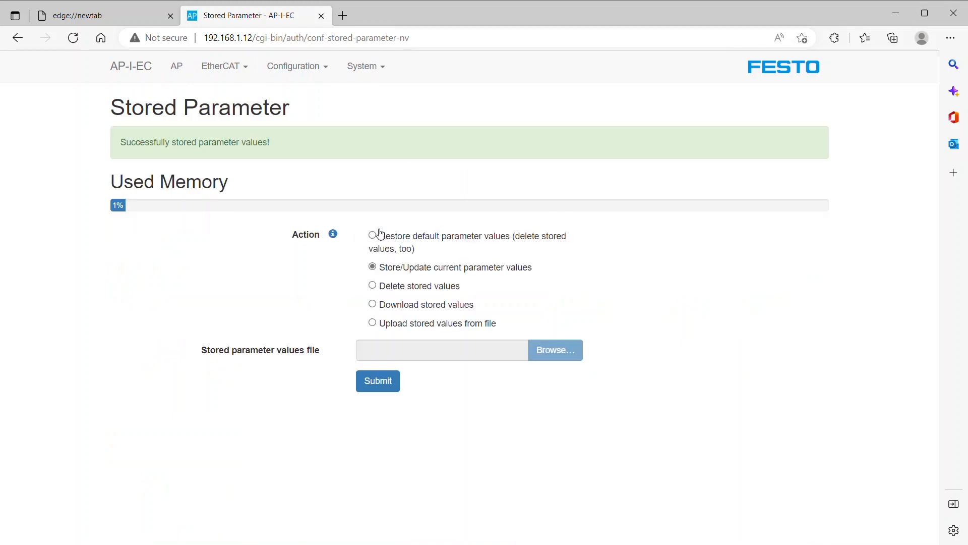
mouse_move(176, 66)
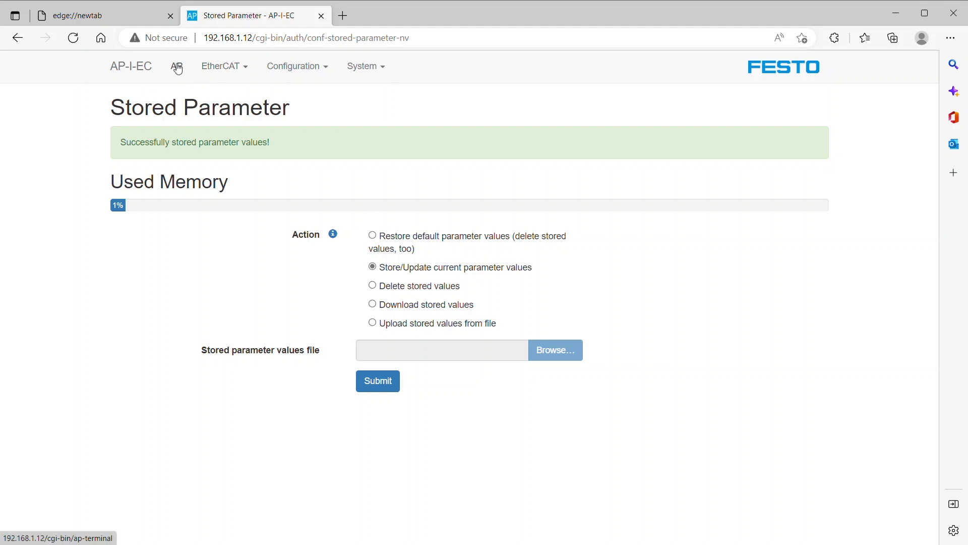
left_click(176, 66)
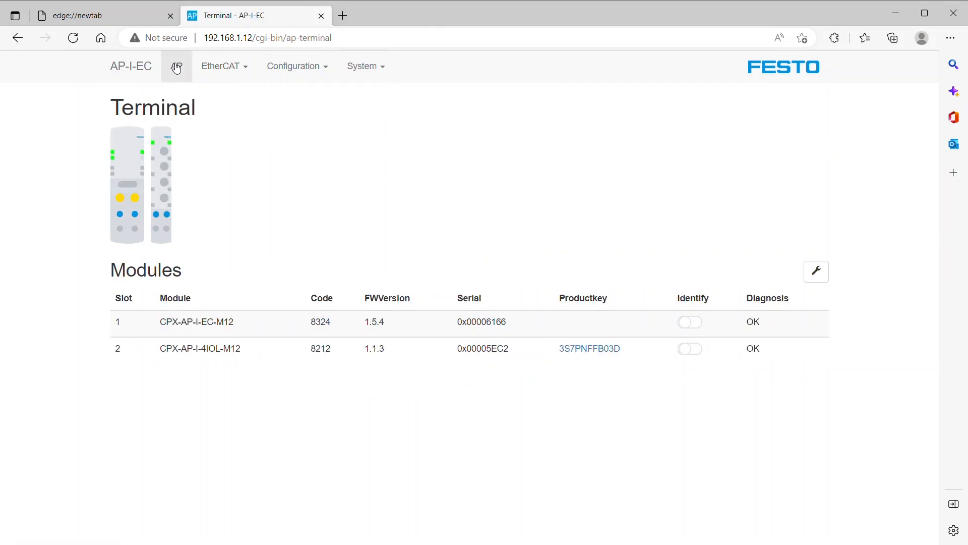